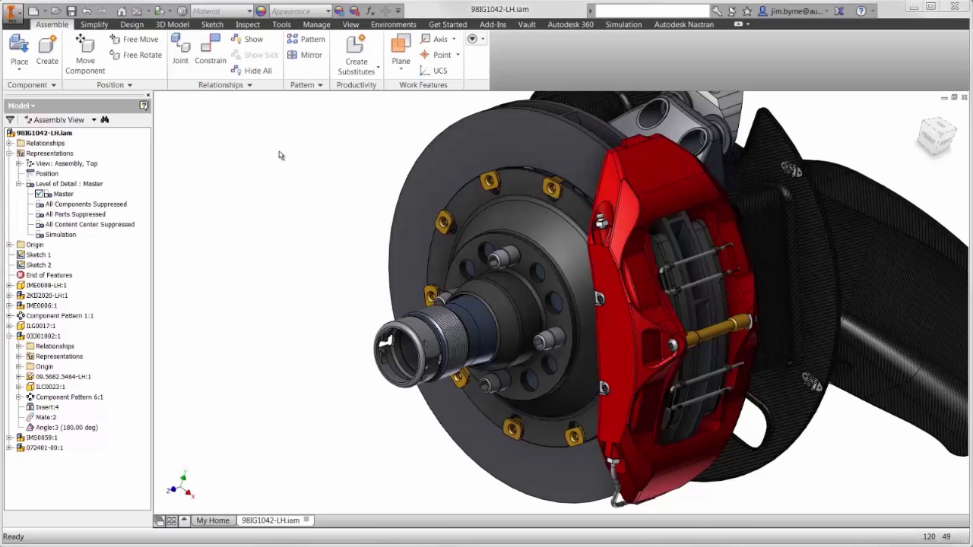
Activate and confirm the Simulation level of detail, isolating the brake rotor.
{"action": "left_click", "coordinate": [61, 235]}
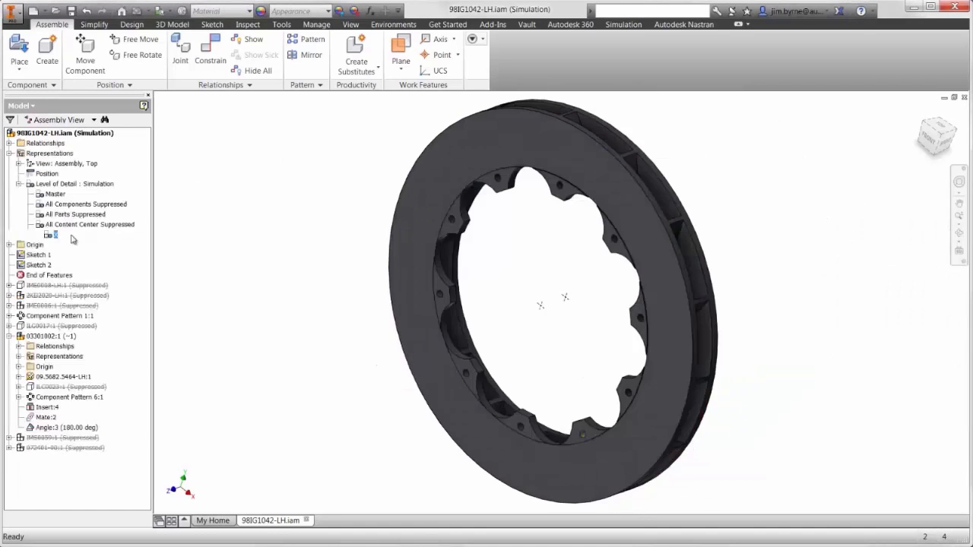
{"action": "left_click", "coordinate": [69, 234]}
{"action": "type", "text": "Simulation"}
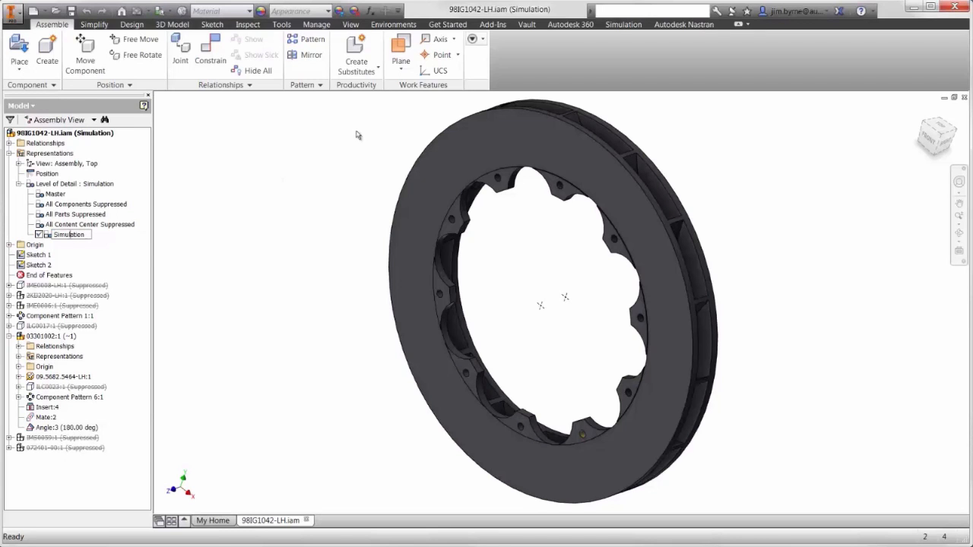
{"action": "left_click", "coordinate": [684, 23]}
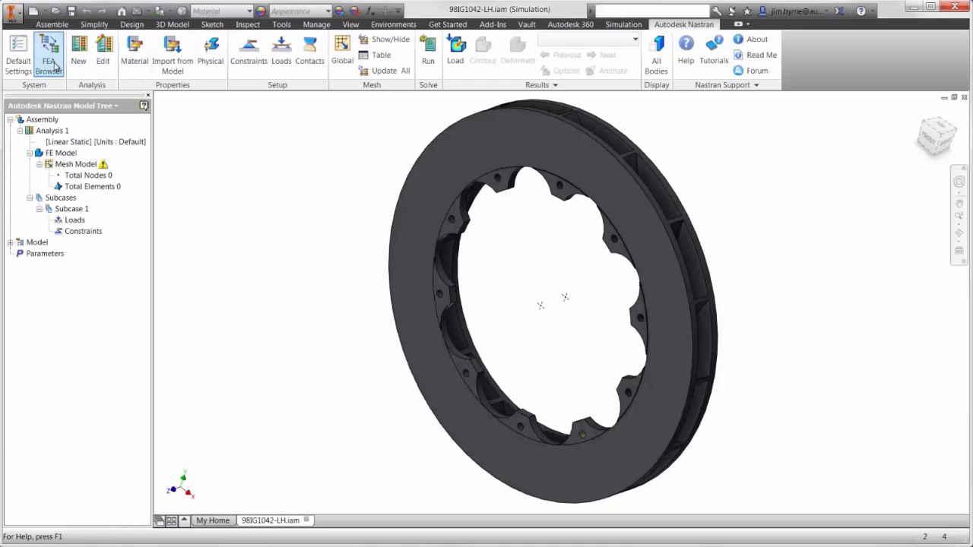
Change Analysis 1's type to Linear Steady State Heat Transfer.
{"action": "left_click", "coordinate": [13, 242]}
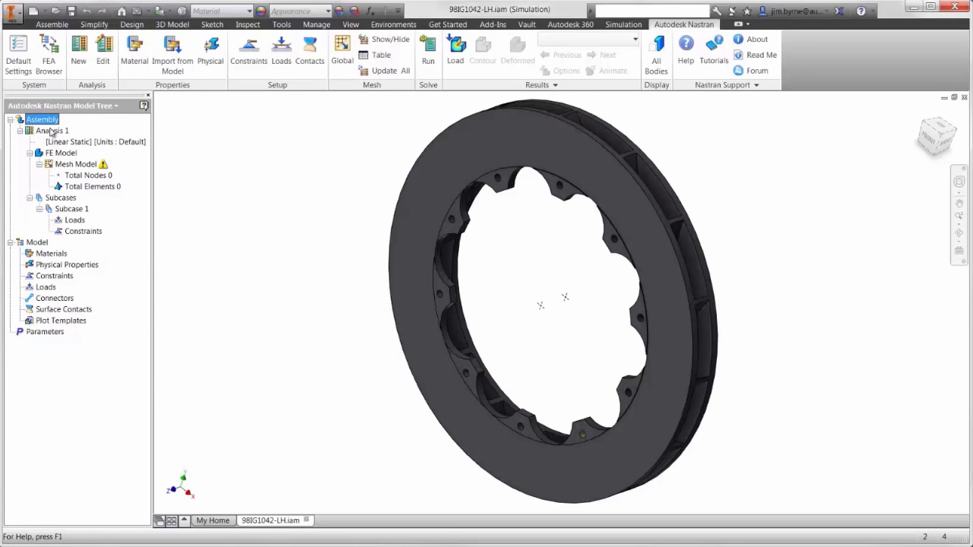
{"action": "double_click", "coordinate": [52, 130]}
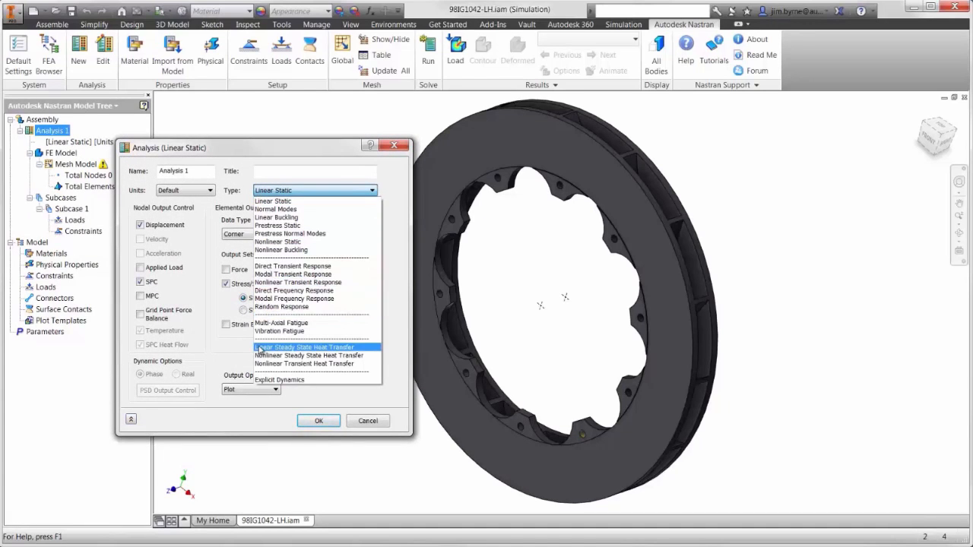
{"action": "left_click", "coordinate": [304, 348]}
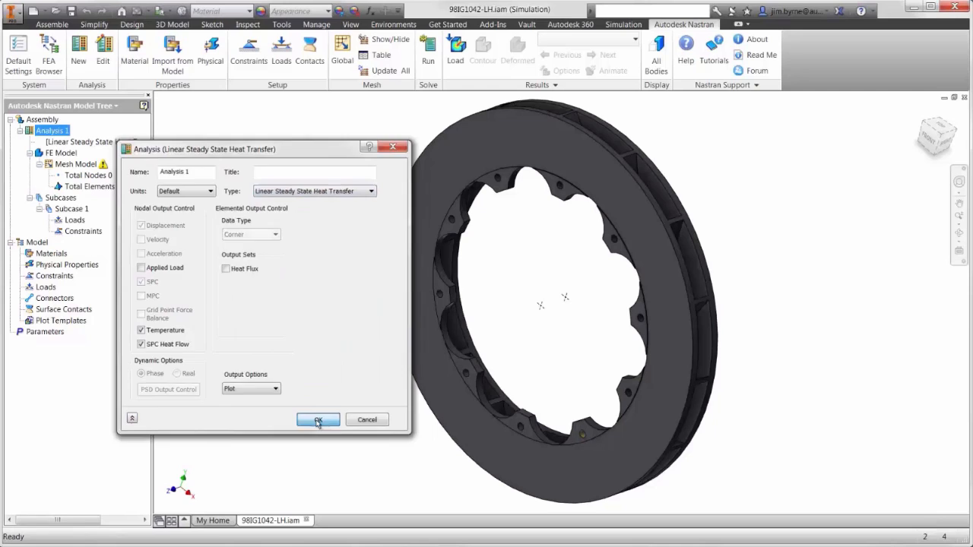
{"action": "left_click", "coordinate": [317, 420]}
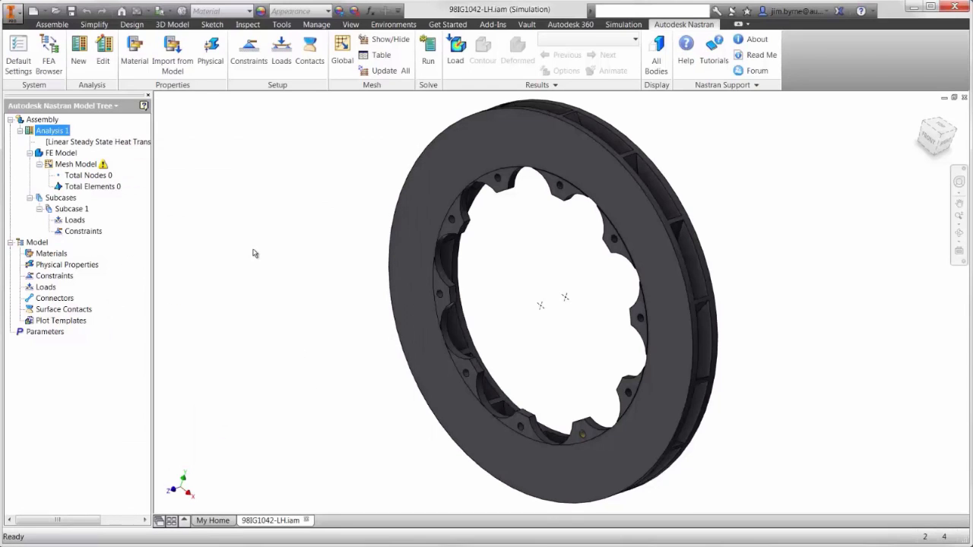
Create Physical Property 1 assigning Silicon Nitride to the rotor body.
{"action": "left_click", "coordinate": [172, 49]}
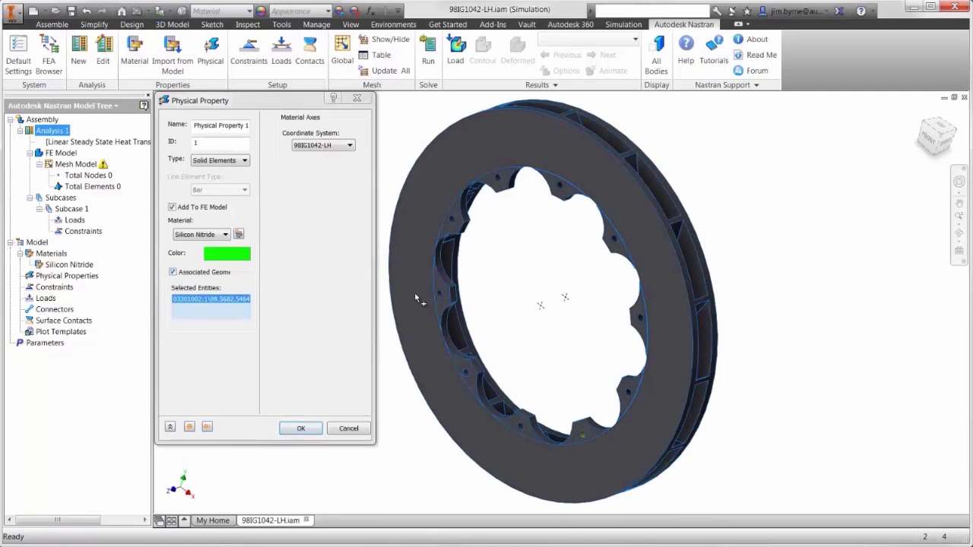
{"action": "left_click", "coordinate": [300, 428]}
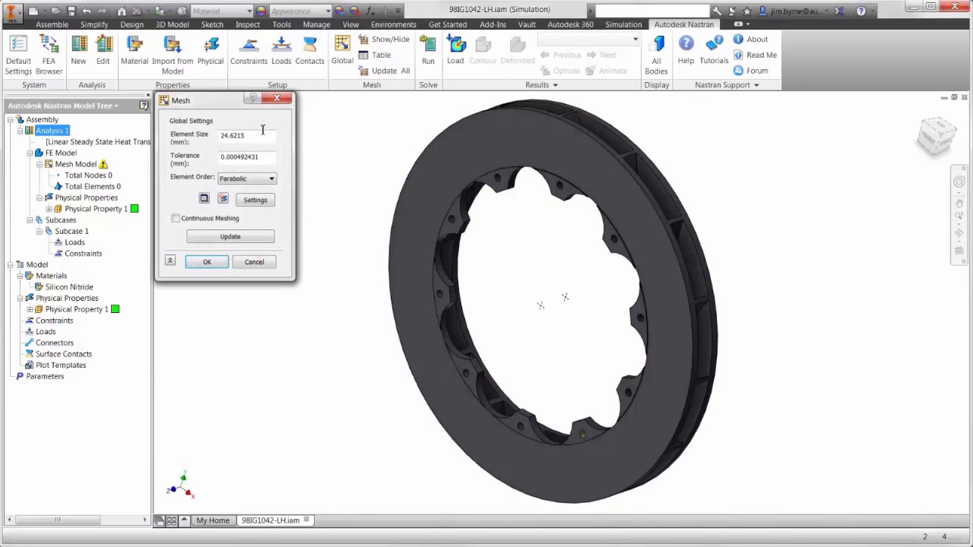
Generate the rotor mesh with a 5 mm element size.
{"action": "type", "text": "5"}
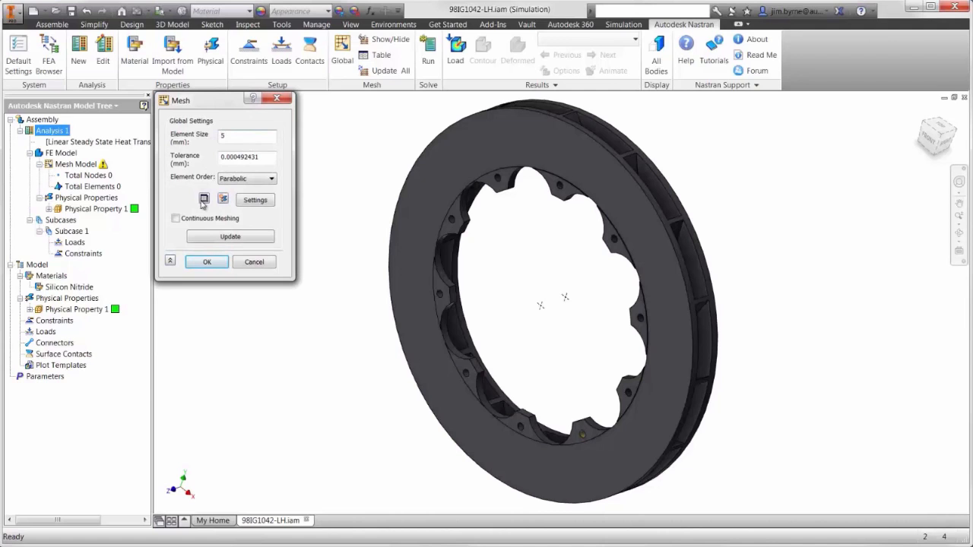
{"action": "left_click", "coordinate": [206, 261]}
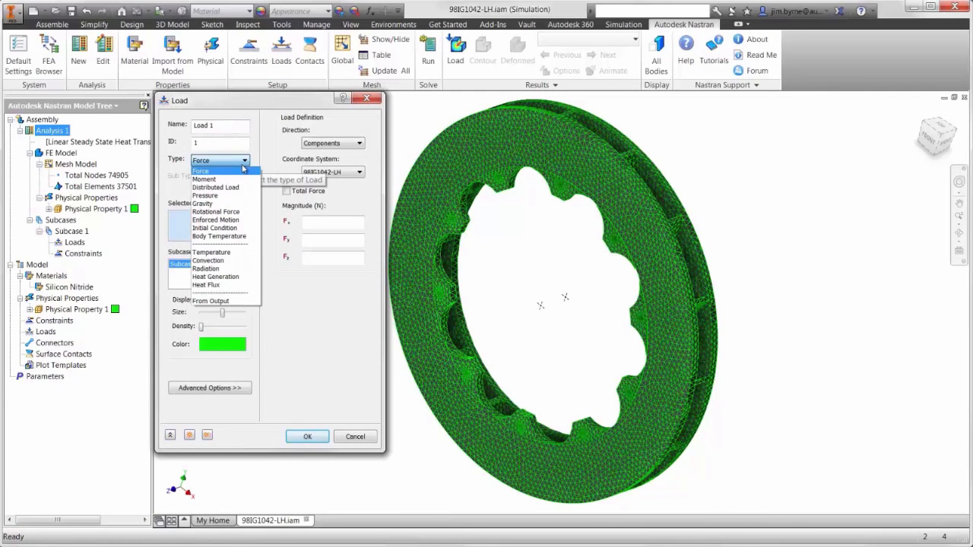
Add a convection load on the vane faces: ambient 293 K, coefficient 0.54.
{"action": "left_click", "coordinate": [208, 260]}
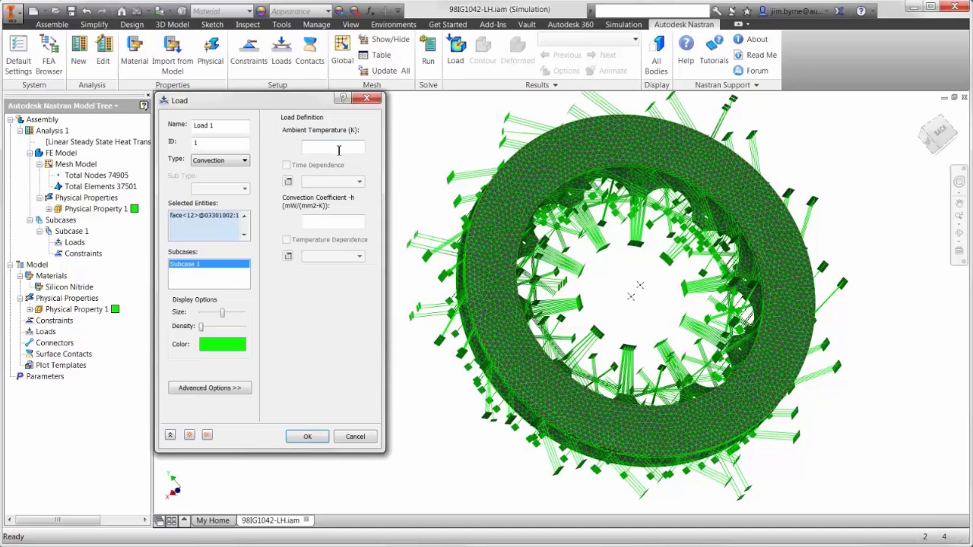
{"action": "type", "text": "293"}
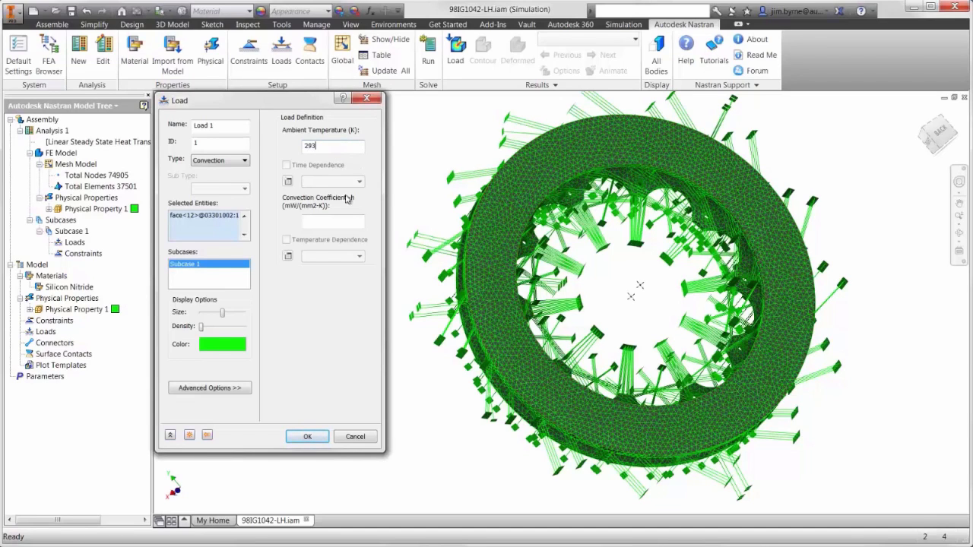
{"action": "type", "text": "0.5458"}
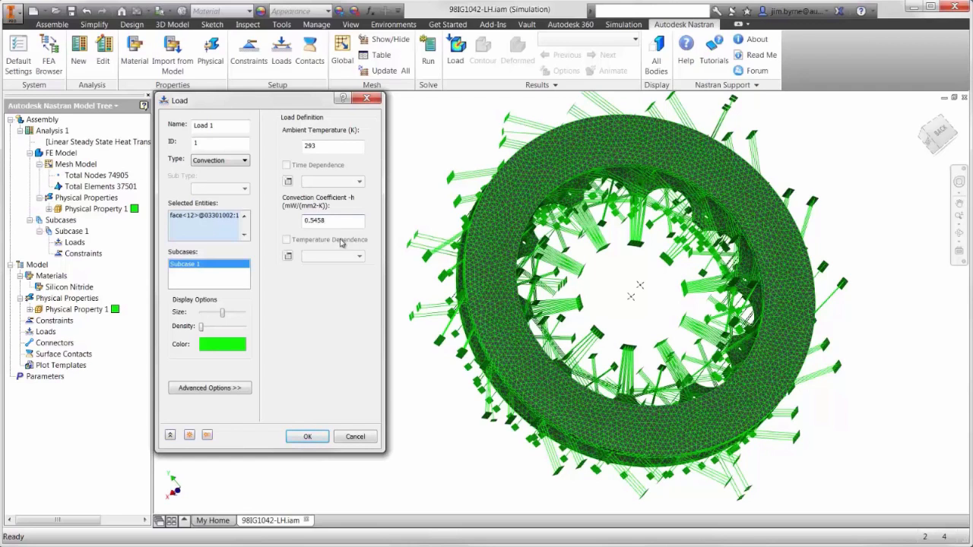
{"action": "left_click", "coordinate": [307, 436]}
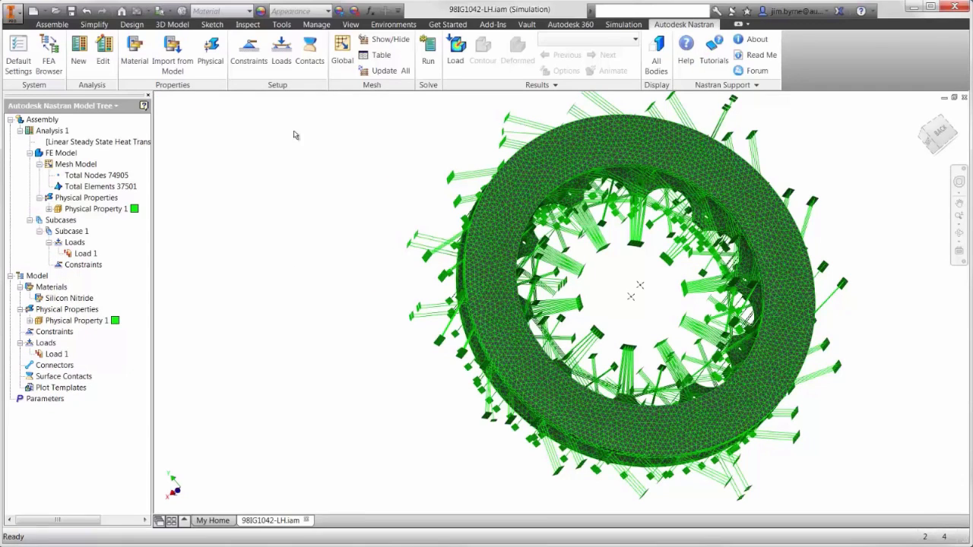
Add a 150 mW/mm² heat flux load on the two braking faces.
{"action": "left_click", "coordinate": [282, 50]}
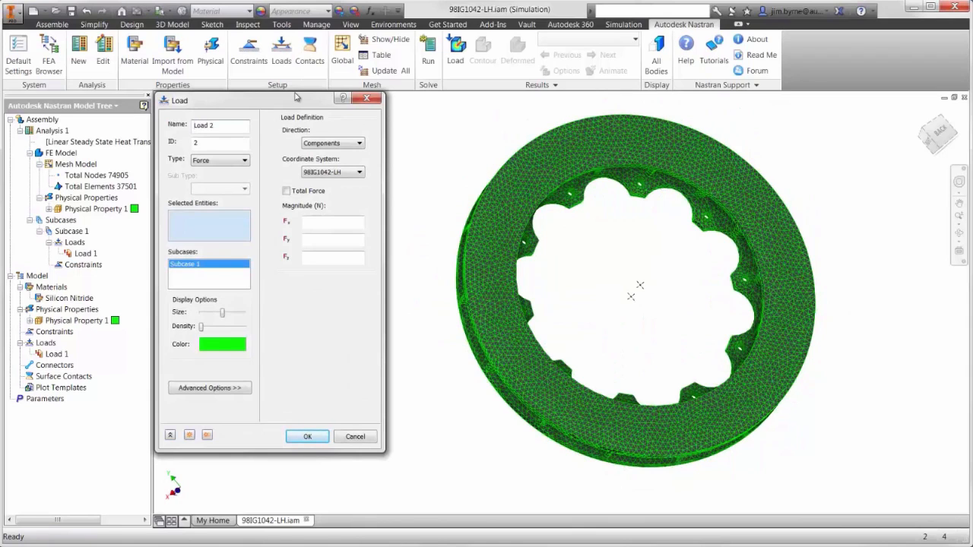
{"action": "left_click", "coordinate": [245, 161]}
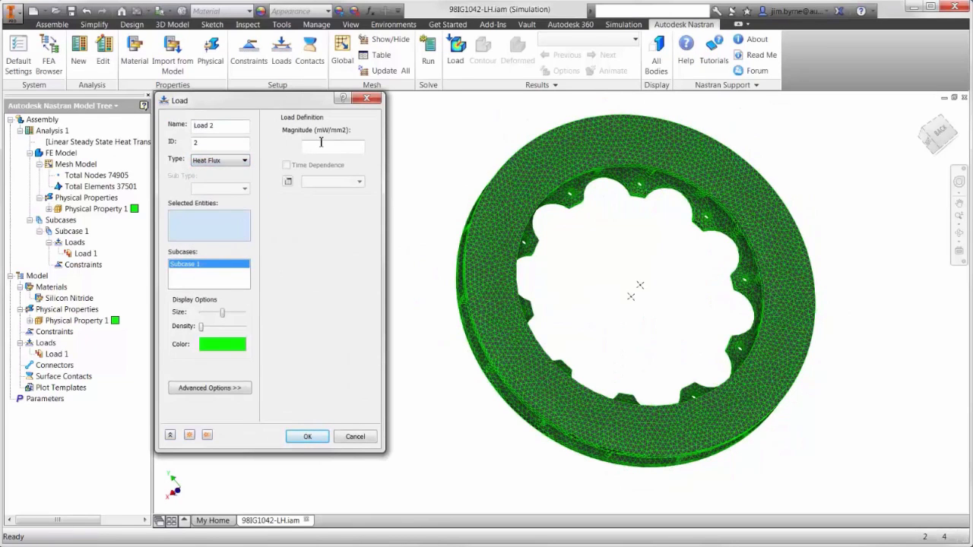
{"action": "type", "text": "150"}
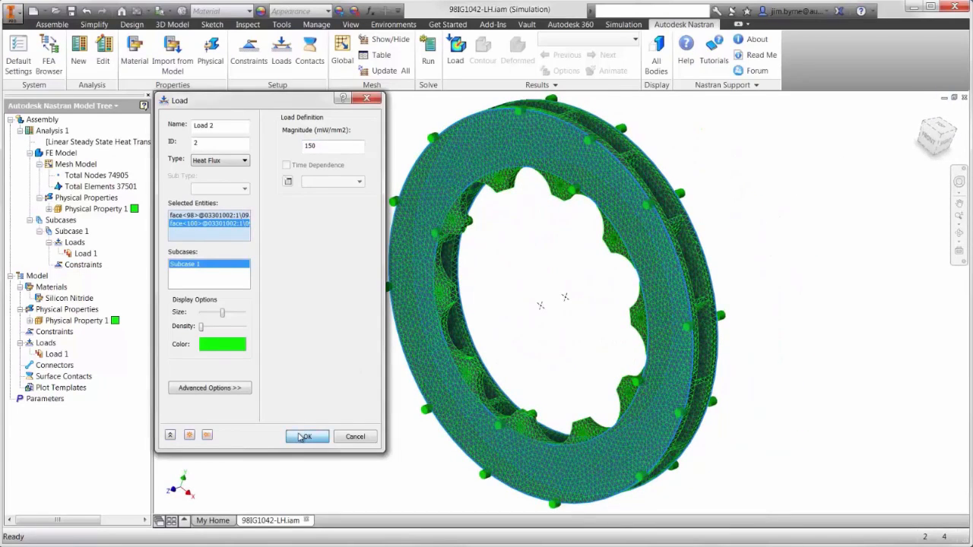
{"action": "left_click", "coordinate": [306, 435]}
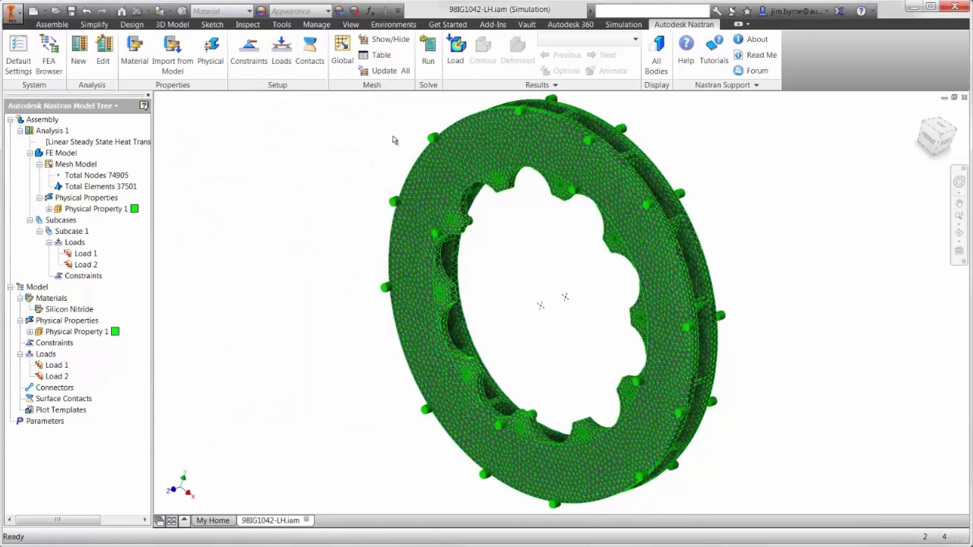
Run the heat transfer solve and open the Temperature result plot settings.
{"action": "left_click", "coordinate": [428, 49]}
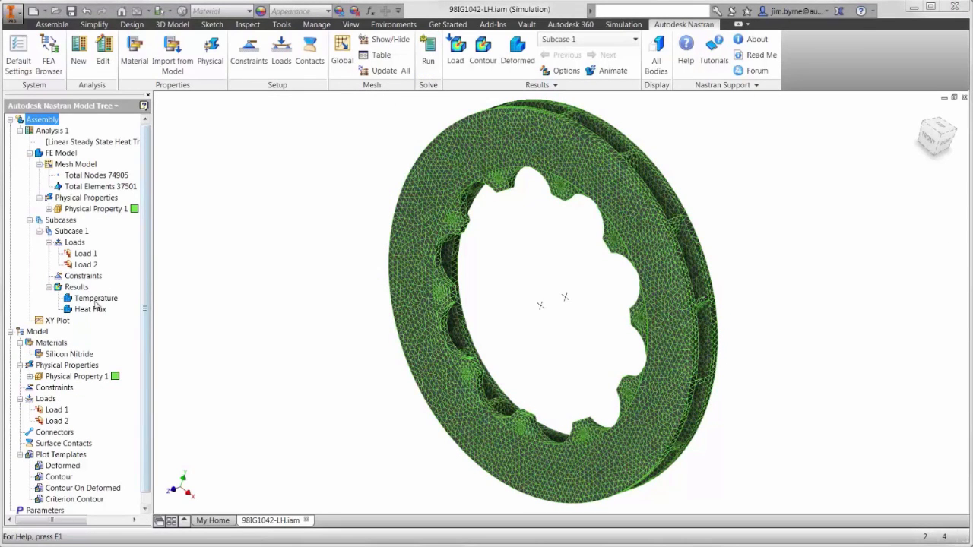
{"action": "left_click", "coordinate": [96, 298]}
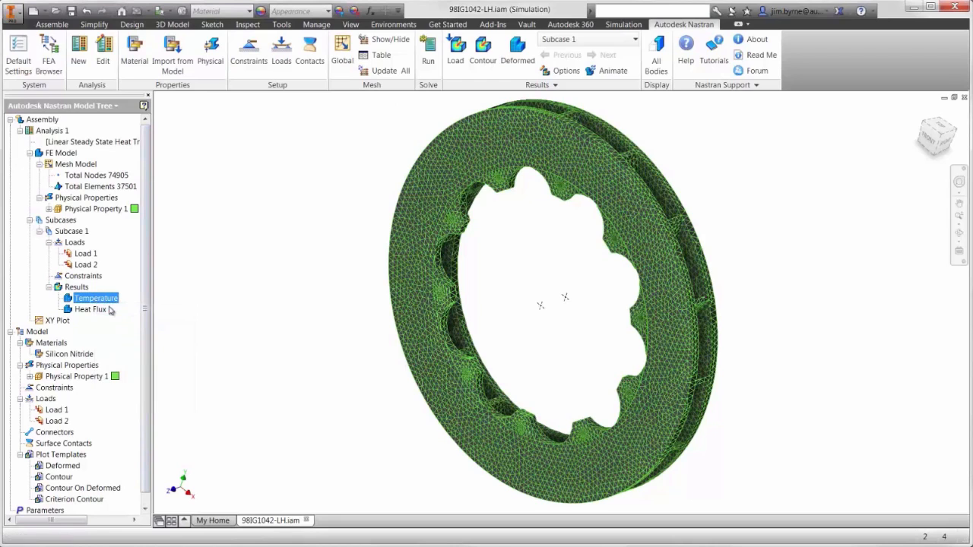
{"action": "double_click", "coordinate": [96, 298]}
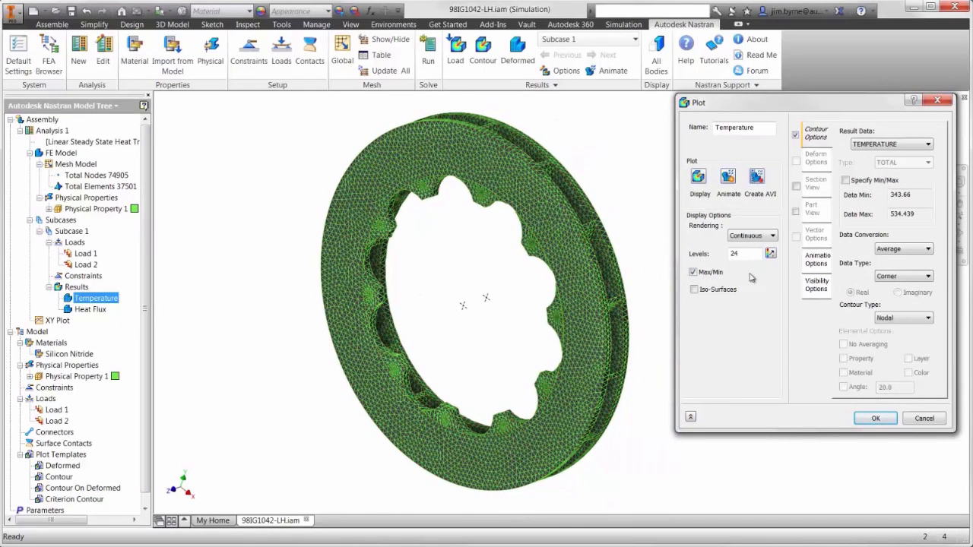
Display the temperature contour on the rotor, ranging about 343.7 to 534.4.
{"action": "left_click", "coordinate": [816, 285]}
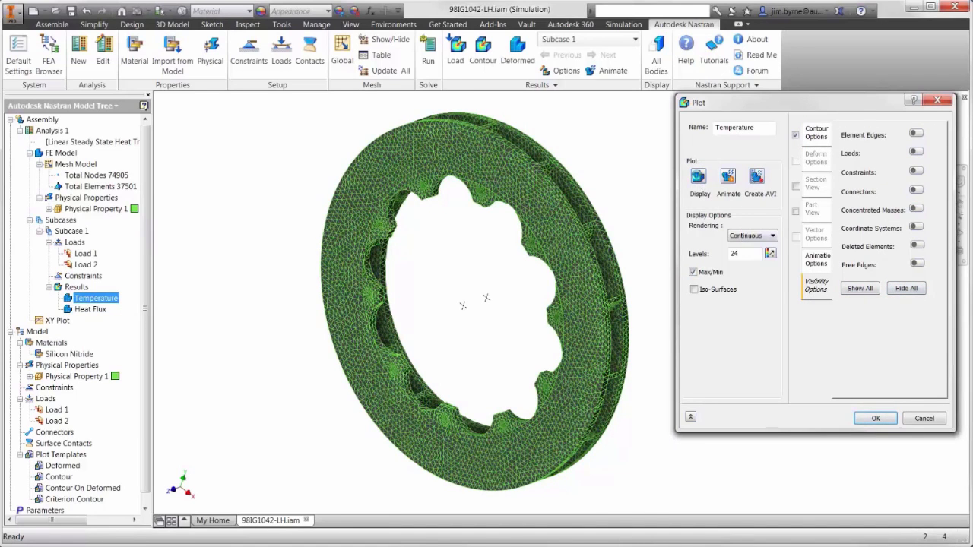
{"action": "left_click", "coordinate": [698, 177]}
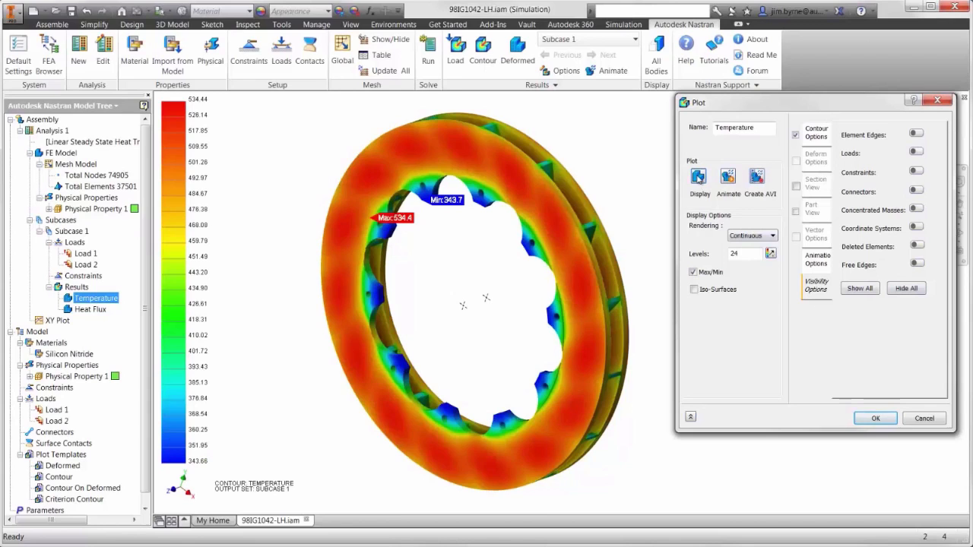